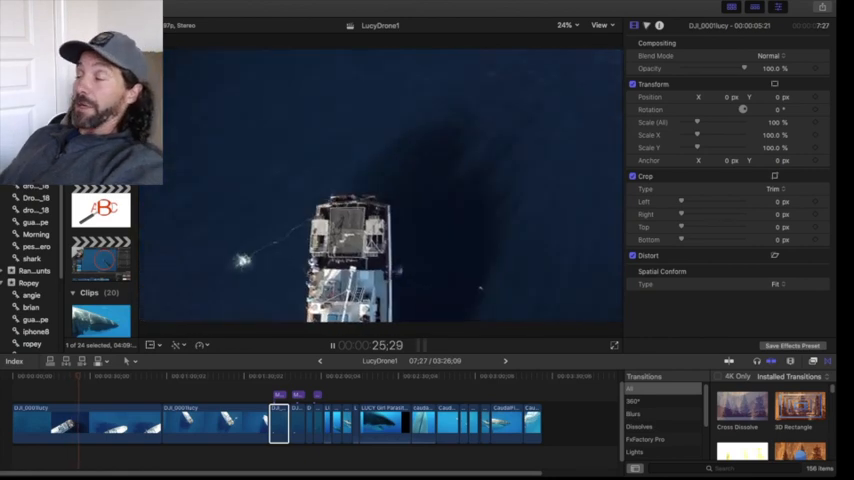
Step: Play through the overhead drone clip of the boat on the LucyDrone1 timeline
left_click(332, 344)
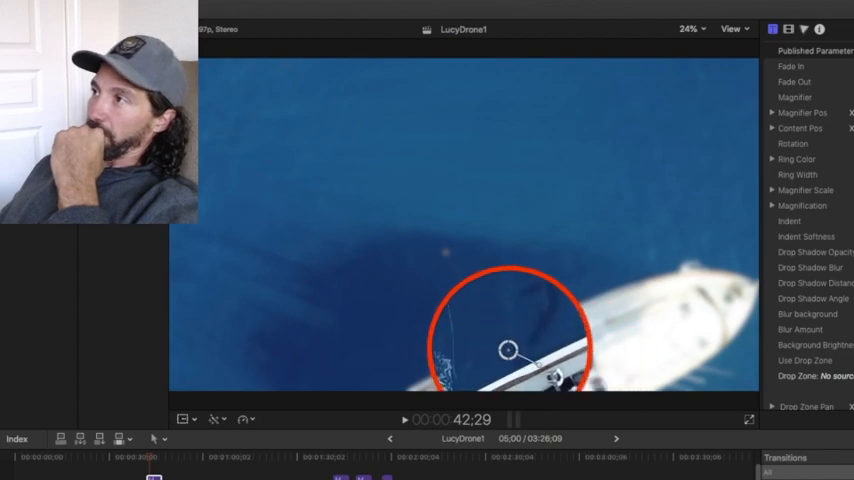
Step: Position the red circle highlight over the shark beside the boat in the drone shot
left_click_drag(508, 348, 528, 306)
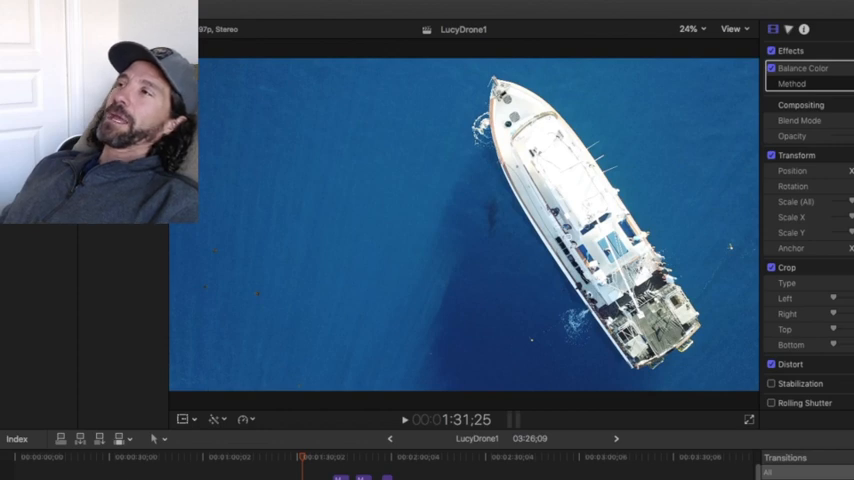
left_click(404, 420)
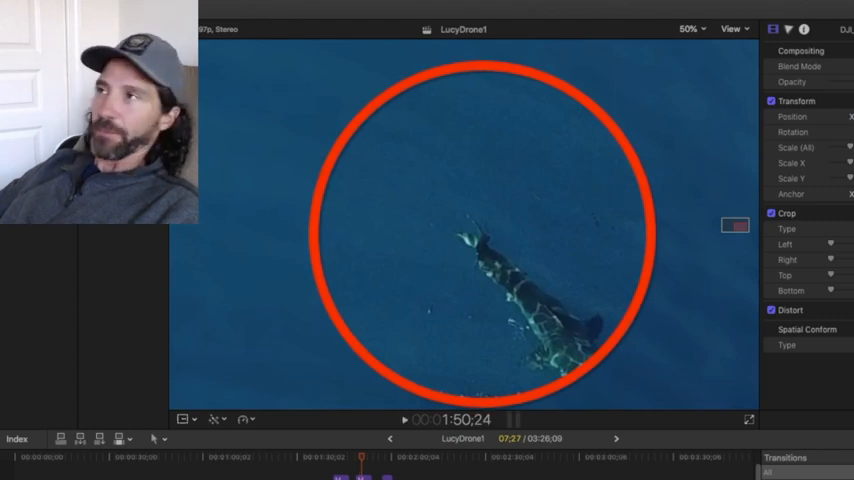
Step: Move the playhead to the underwater shot of the shark's damaged tail at about 2:06
left_click(404, 420)
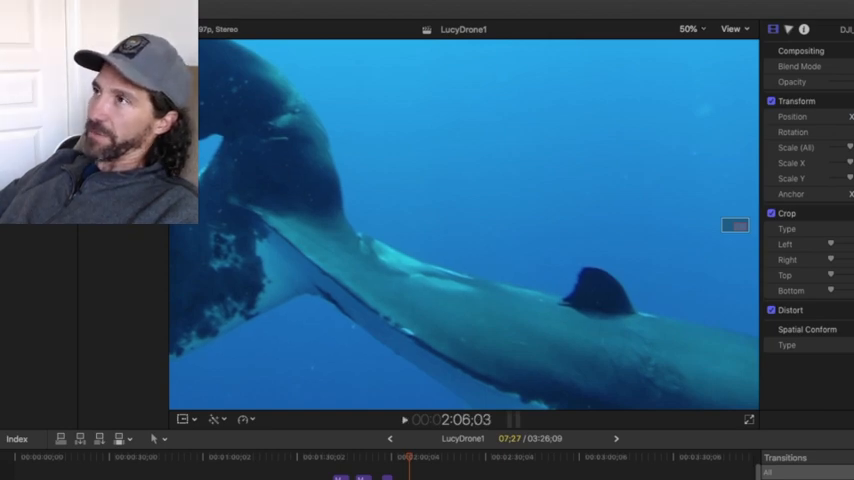
Step: Play the underwater clip from Lucy's damaged tail through to the close-up of her scarred head
left_click(688, 28)
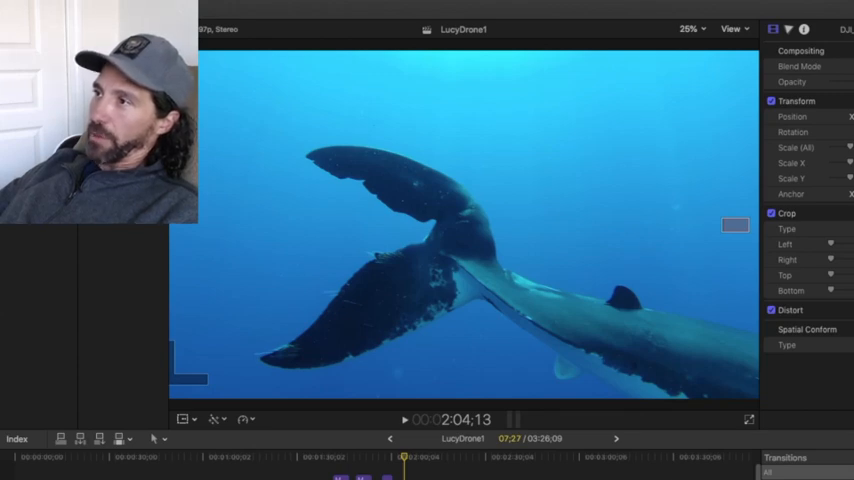
left_click(404, 420)
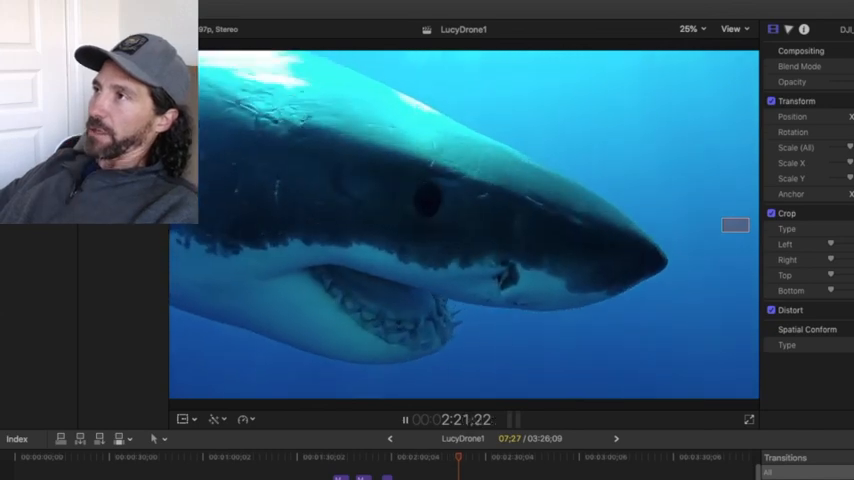
left_click(404, 420)
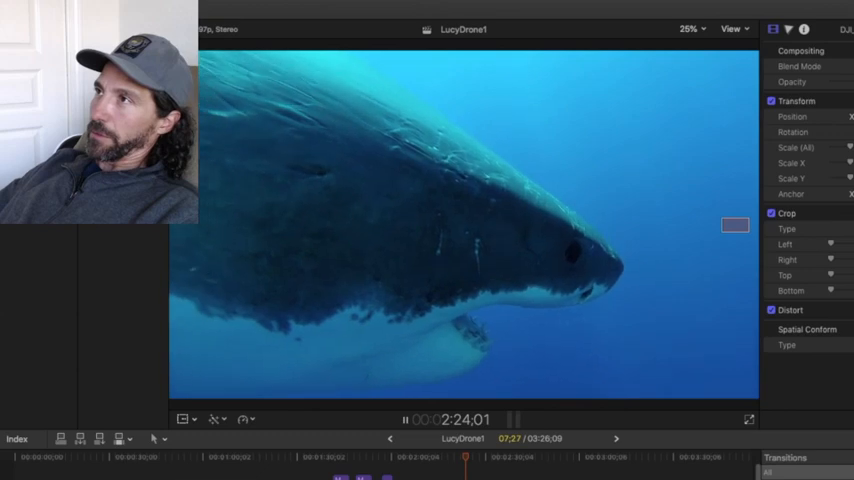
left_click(404, 420)
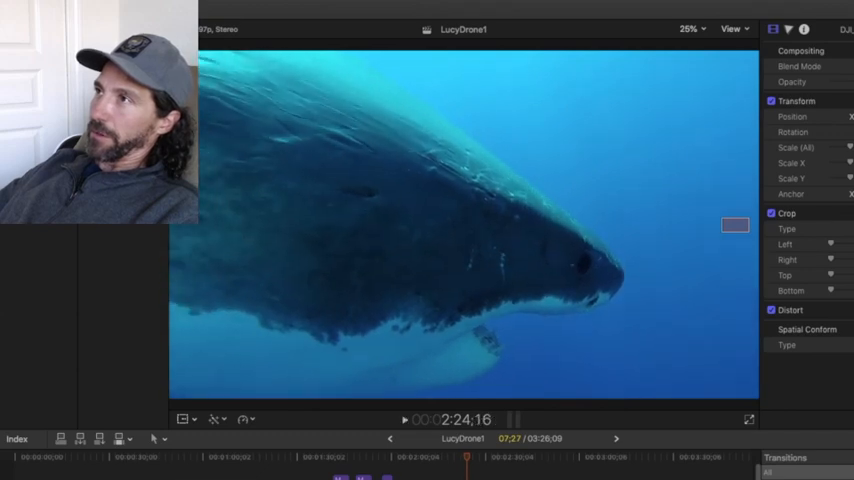